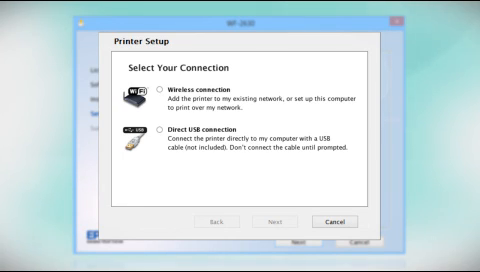
Choose a wireless connection, first-time printer setup, and the printer-buttons network setup method
left_click(160, 85)
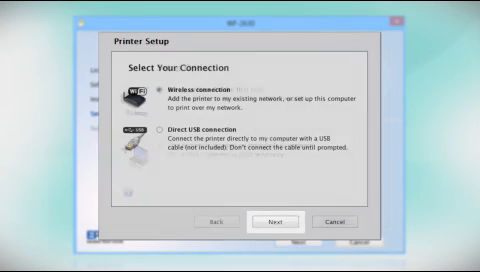
left_click(277, 221)
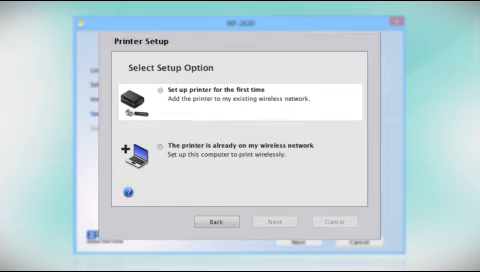
left_click(160, 99)
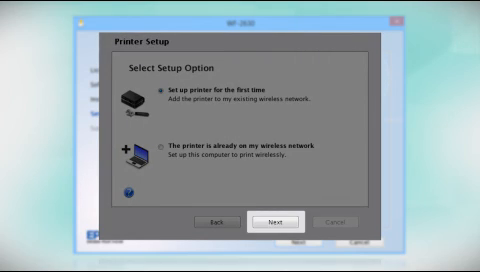
left_click(278, 220)
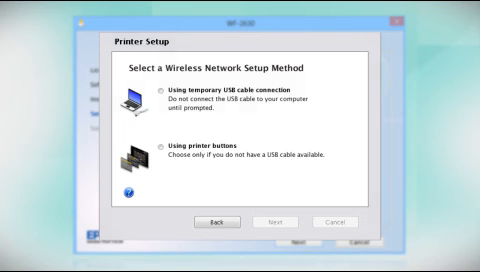
left_click(168, 155)
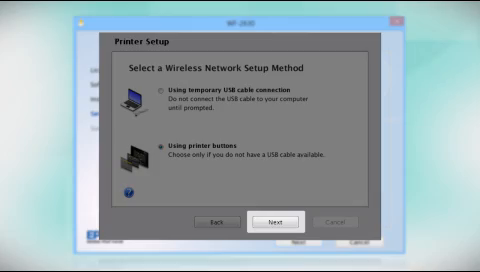
left_click(276, 222)
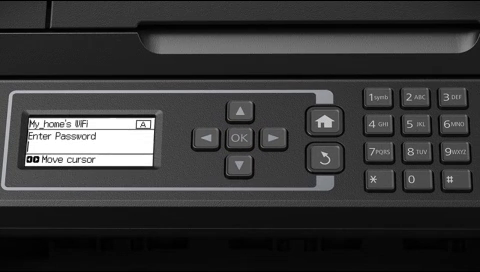
After joining My home's WiFi on the printer, advance to the optional network report screen
left_click(264, 137)
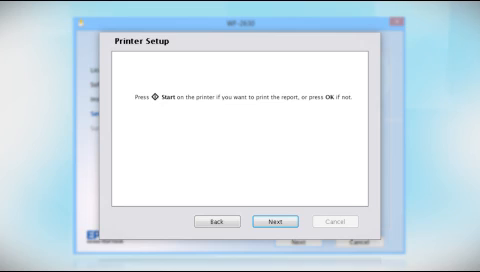
Skip the network report and select 'The printer is already on my wireless network'
left_click(277, 221)
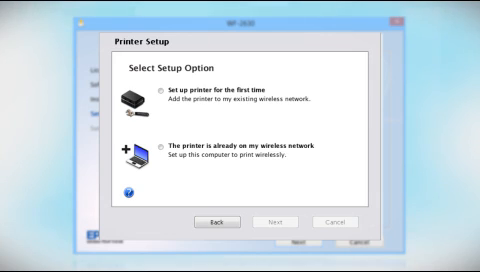
left_click(172, 149)
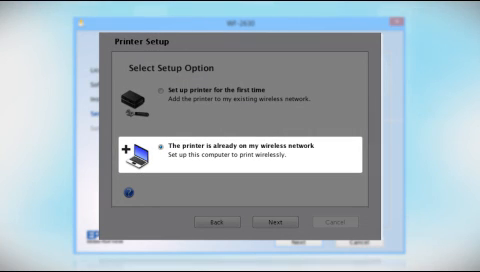